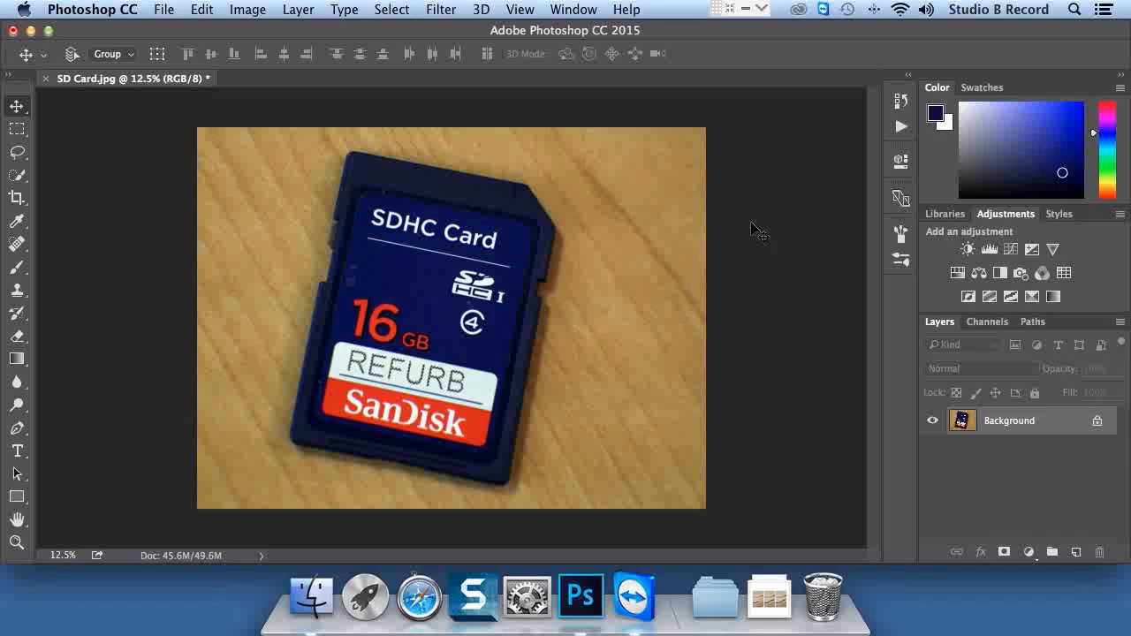
mouse_move(498, 265)
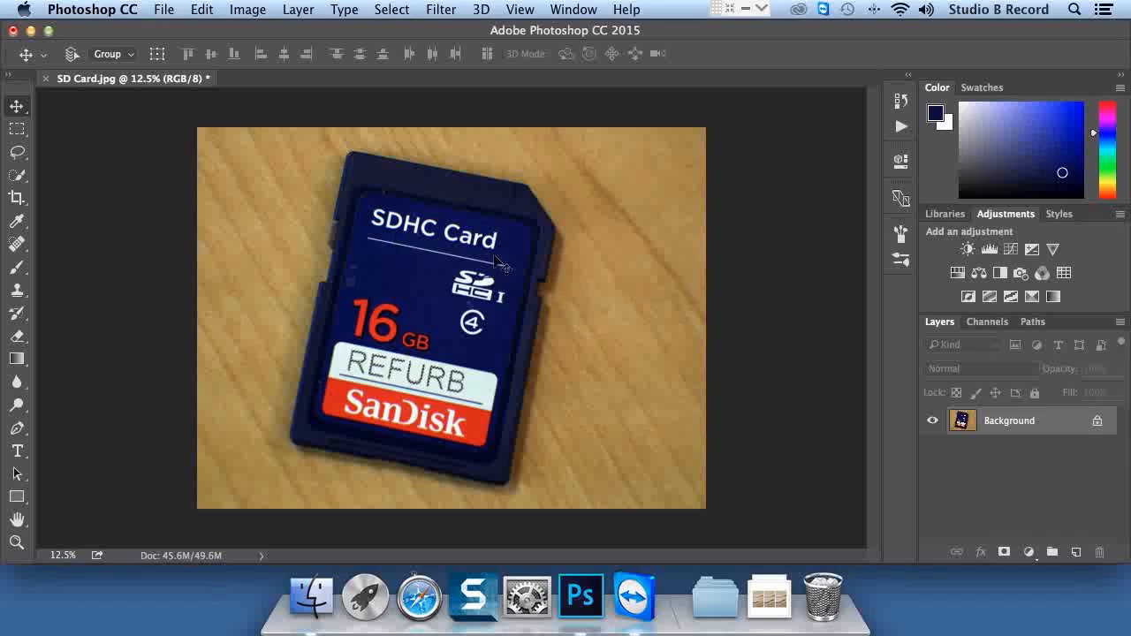
mouse_move(665, 246)
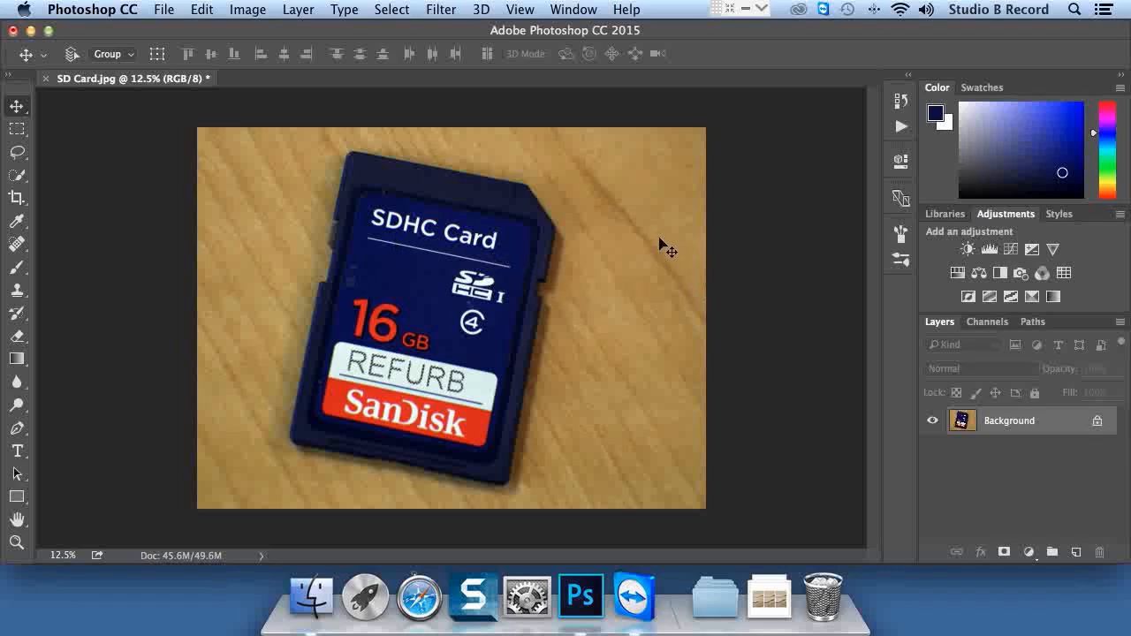
Step: Load the saved 'SDHC Card' selection to outline the card's label text
click(393, 9)
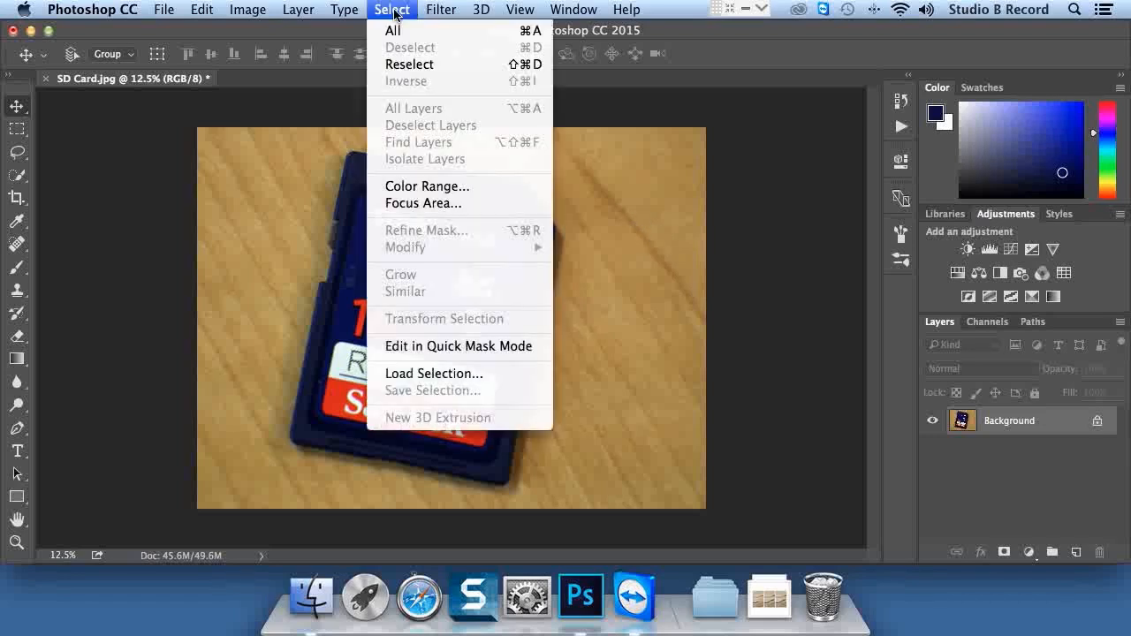
click(432, 373)
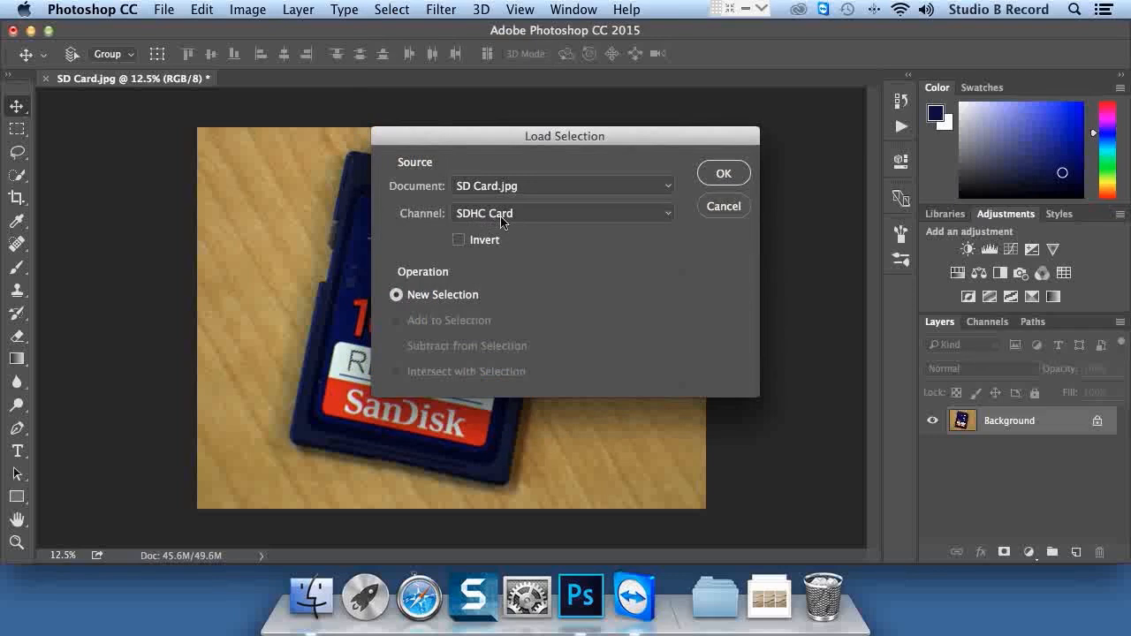
click(723, 173)
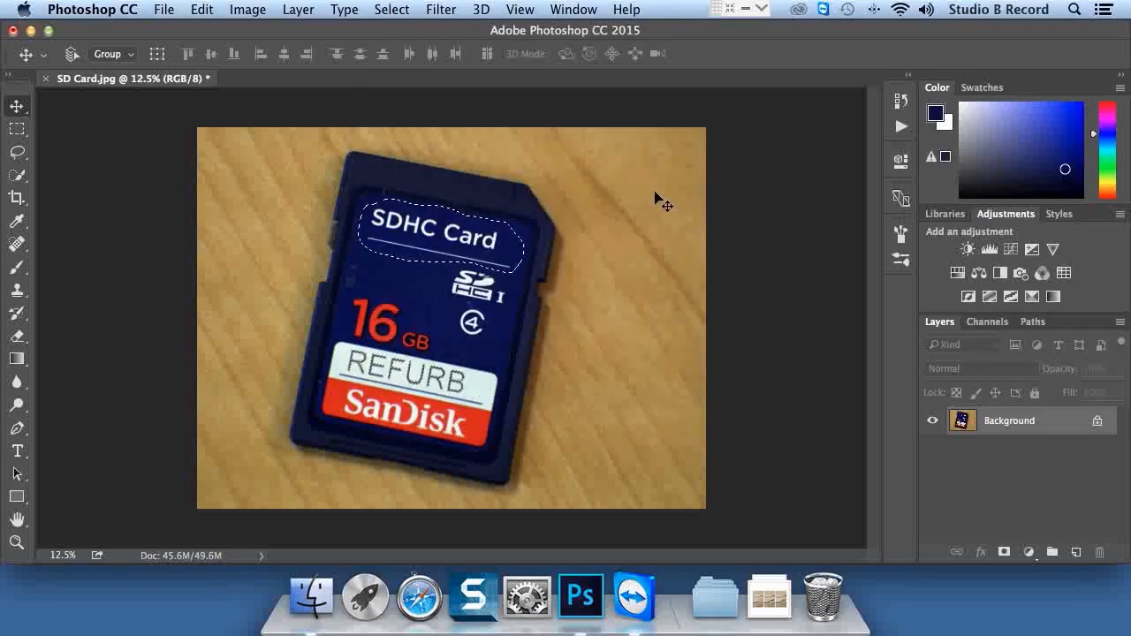
mouse_move(580, 156)
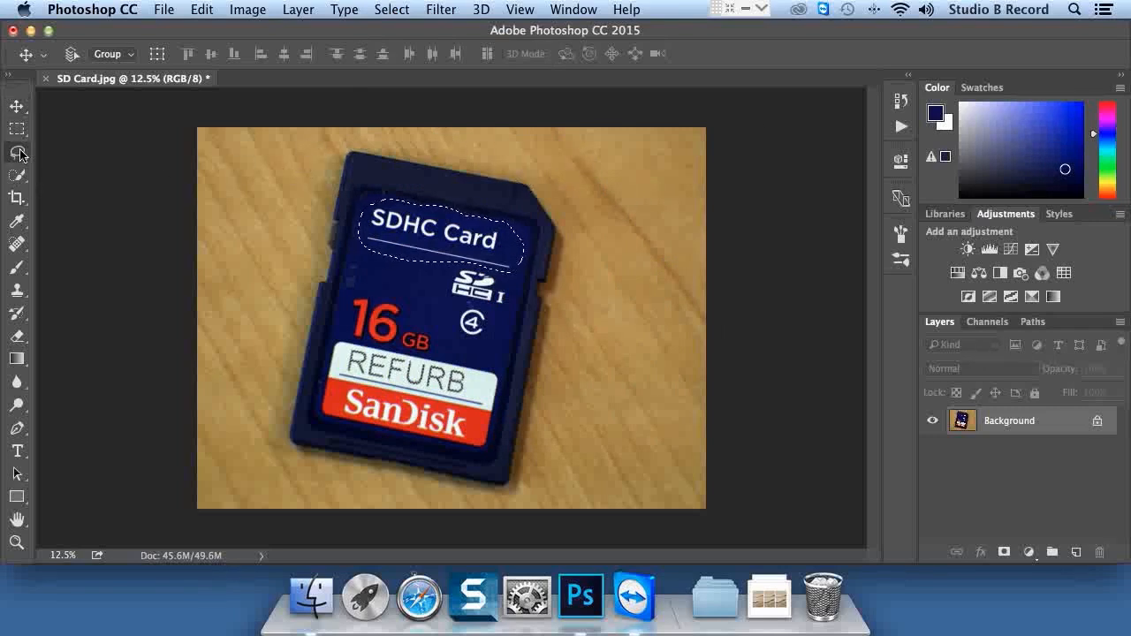
Step: Fill the selected SDHC Card text area with the card's sampled dark blue colour
click(18, 153)
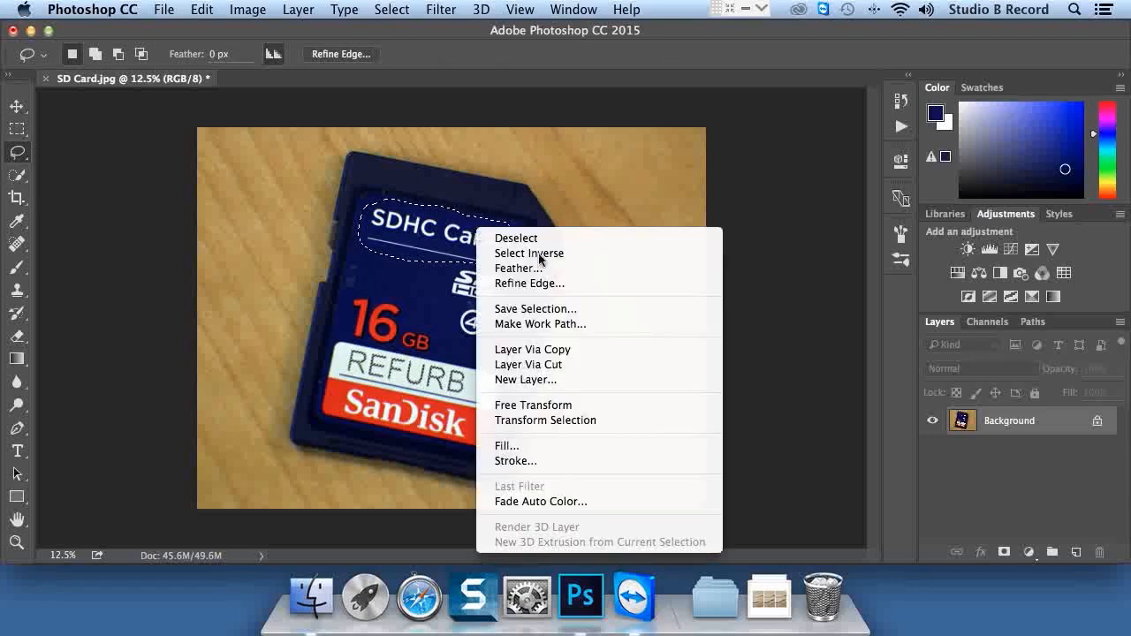
click(506, 446)
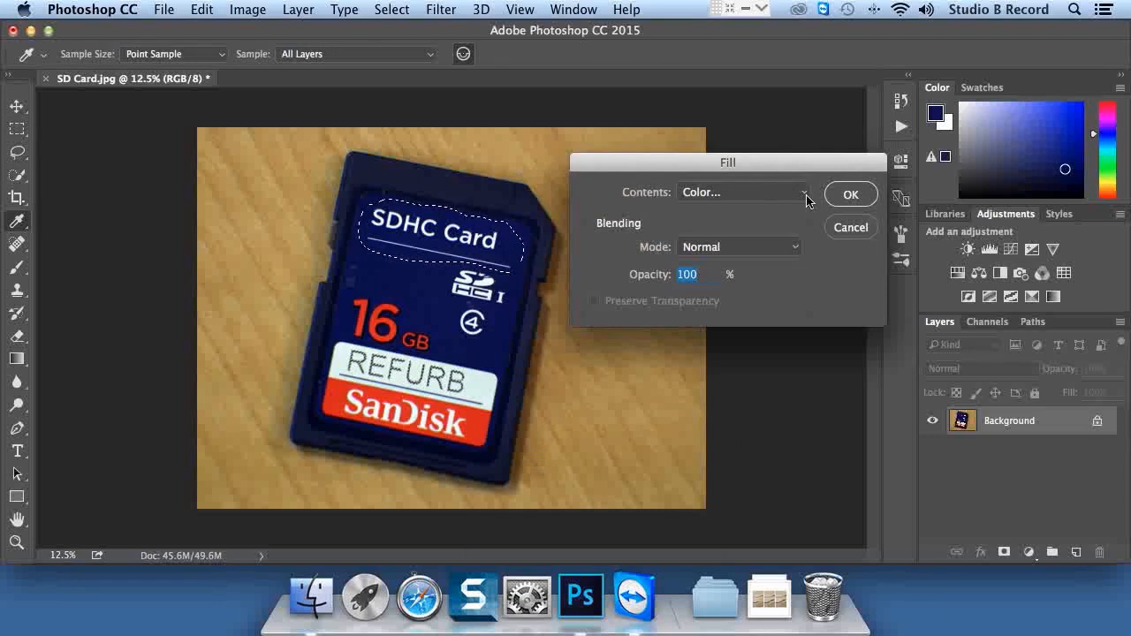
click(740, 191)
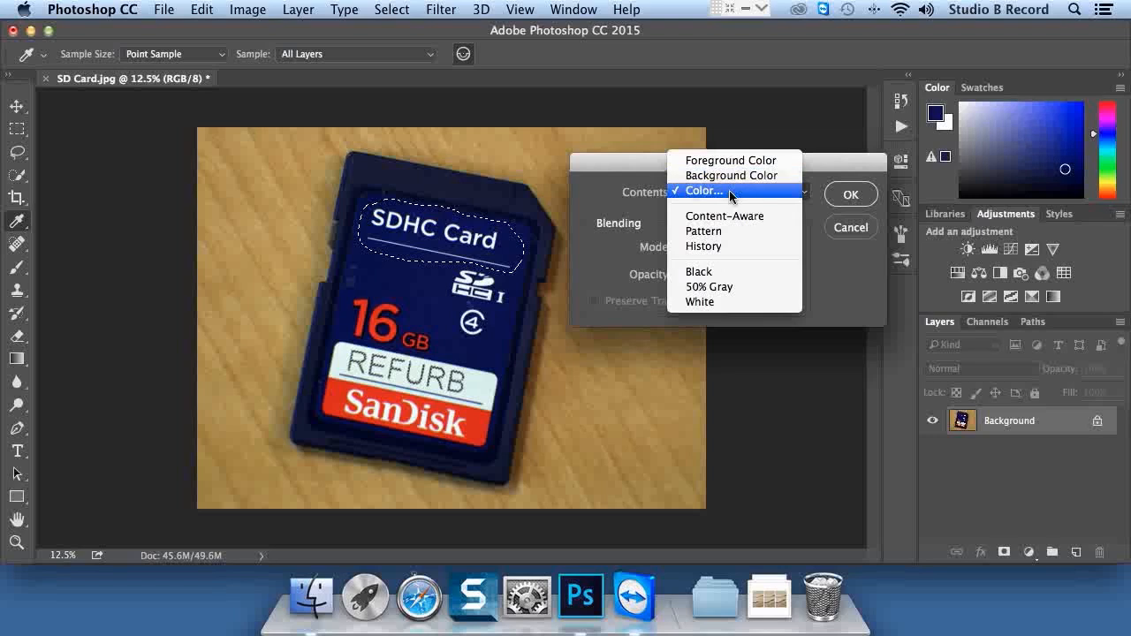
click(704, 191)
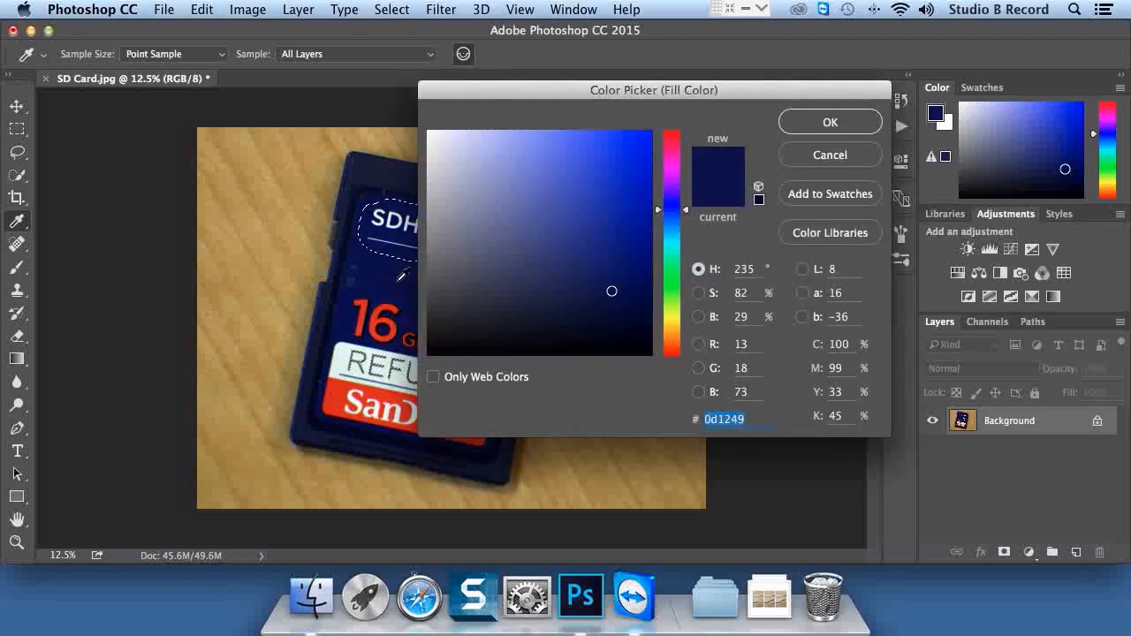
click(609, 290)
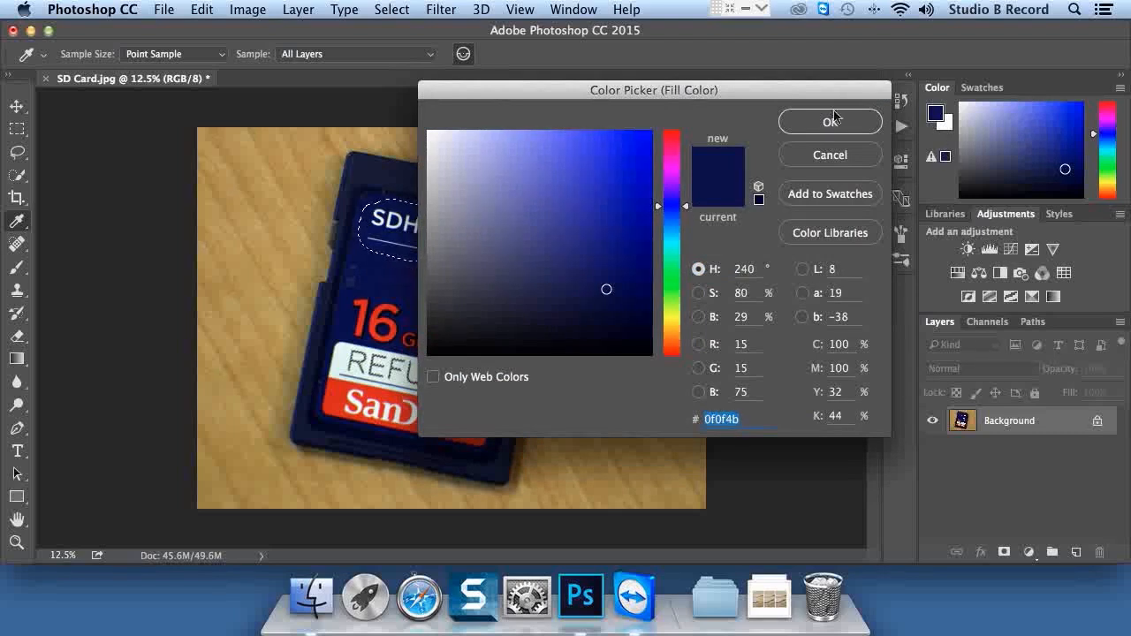
click(829, 120)
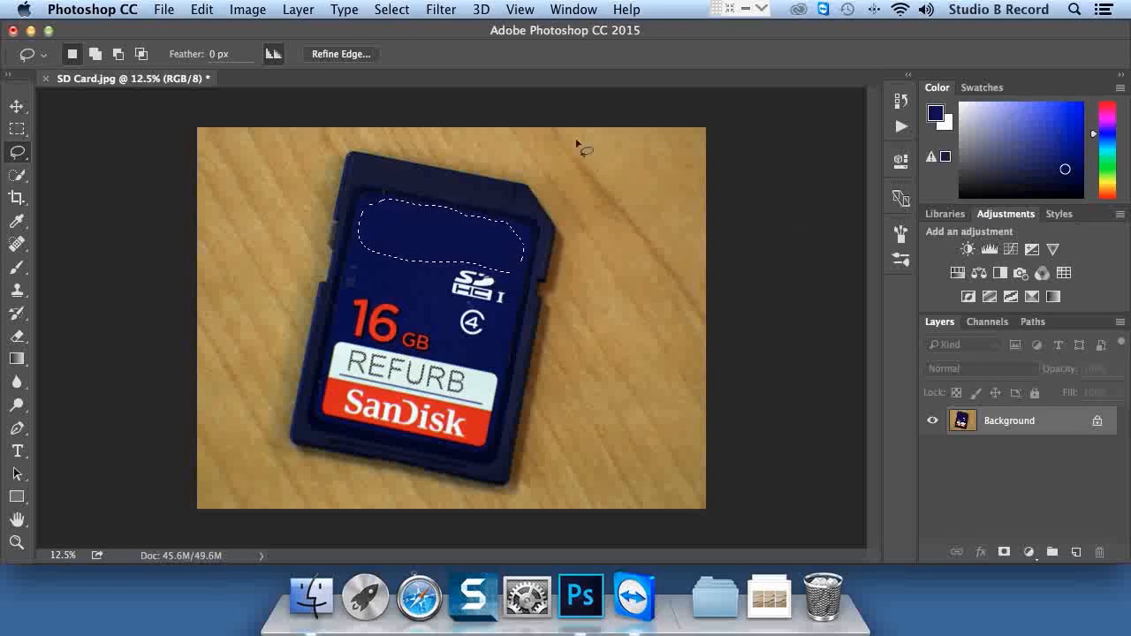
Step: Undo the dark blue fill so the SDHC Card text reappears
click(202, 11)
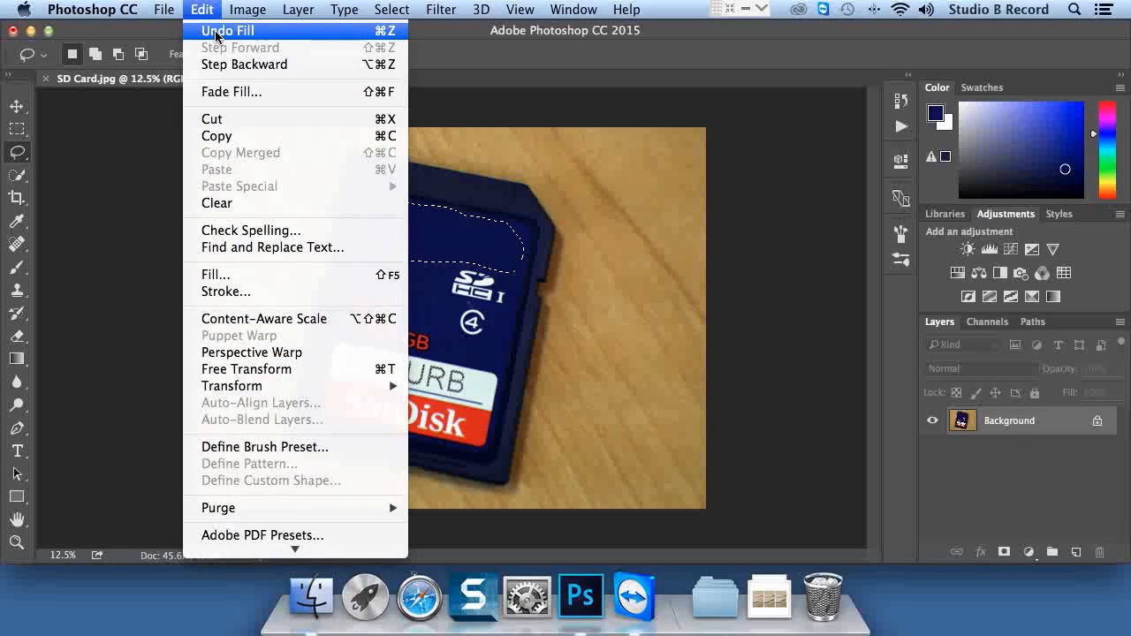
click(226, 28)
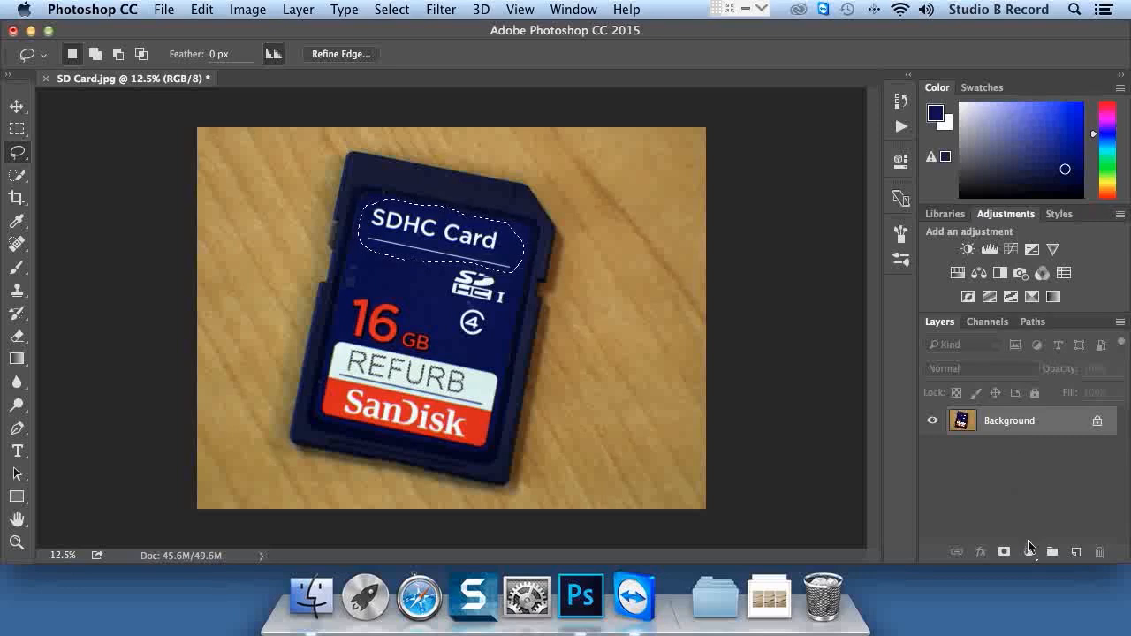
Step: Add a Solid Color fill layer in dark blue masked to the SDHC Card text area
click(1029, 552)
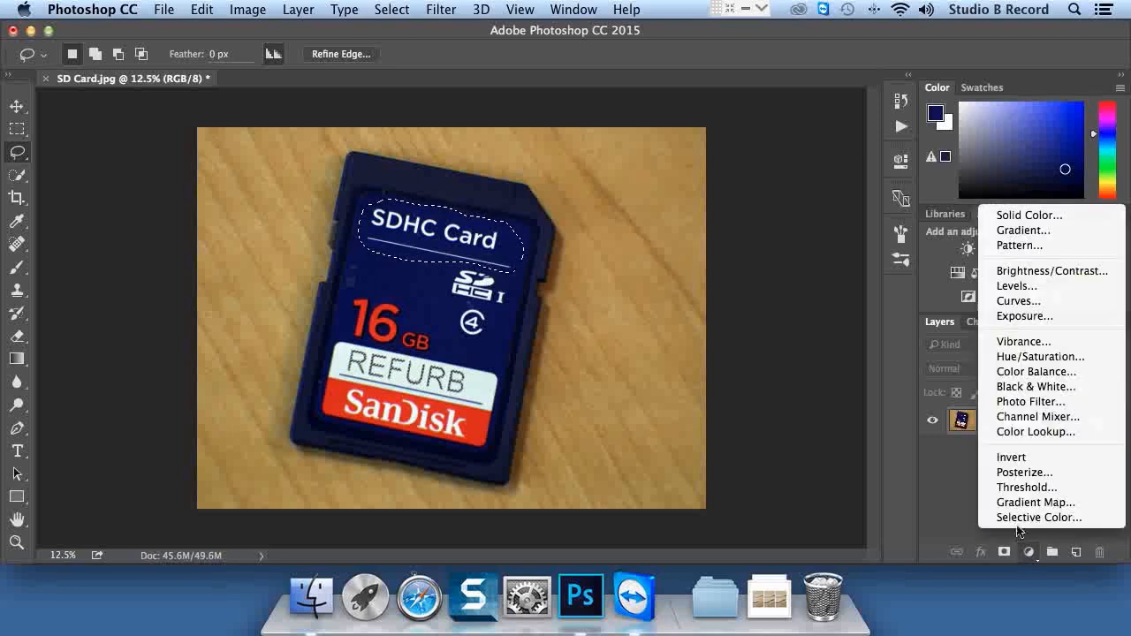
mouse_move(1029, 216)
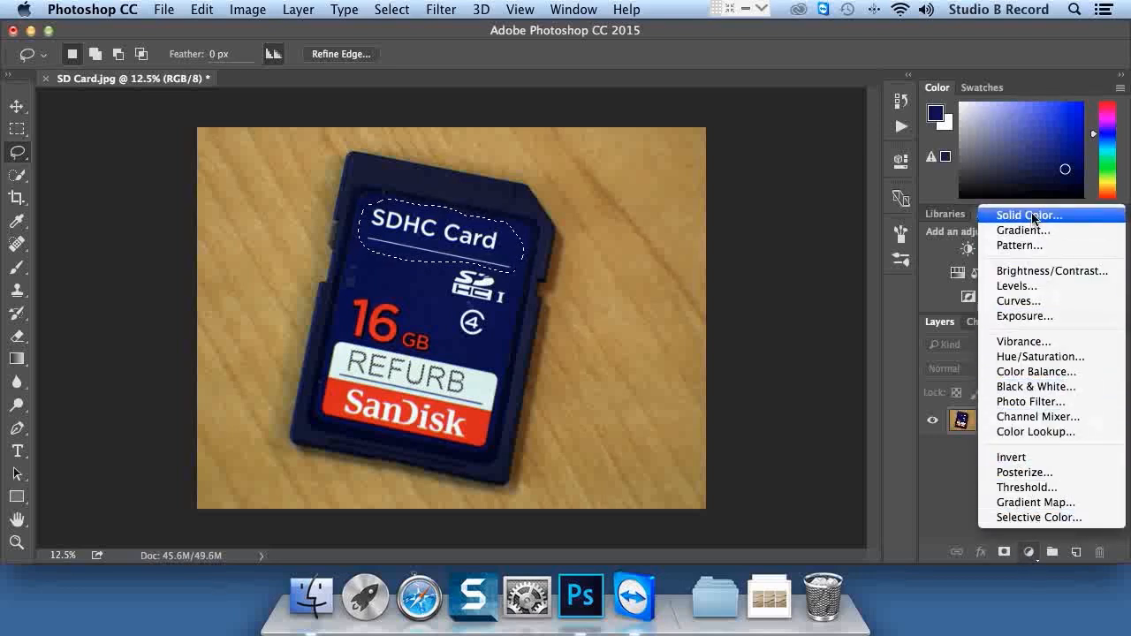
click(1025, 216)
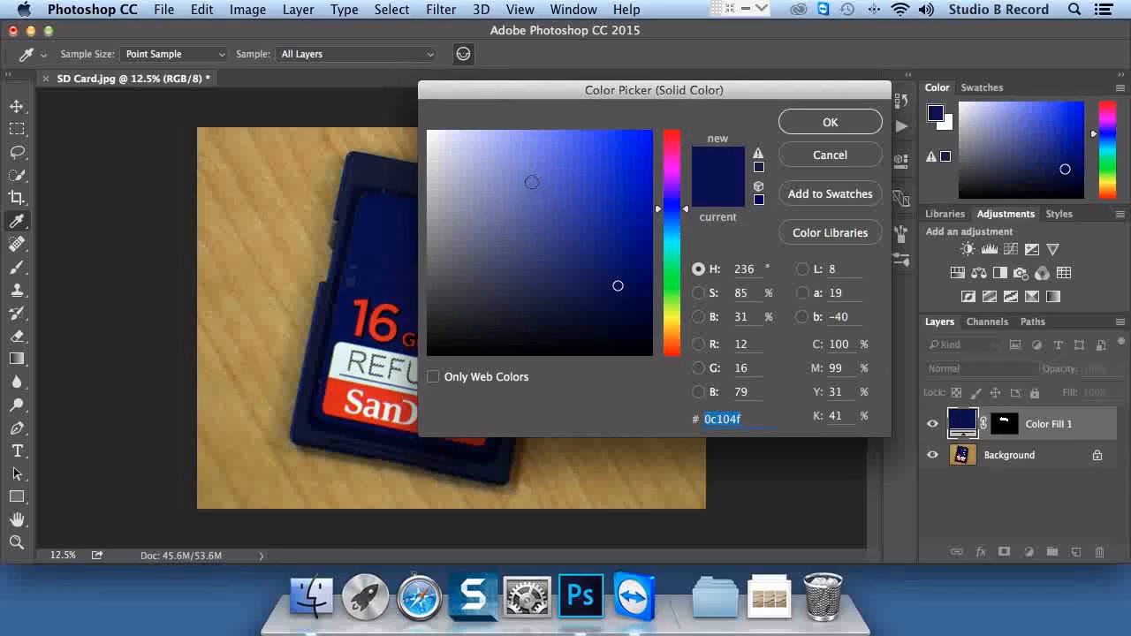
click(829, 120)
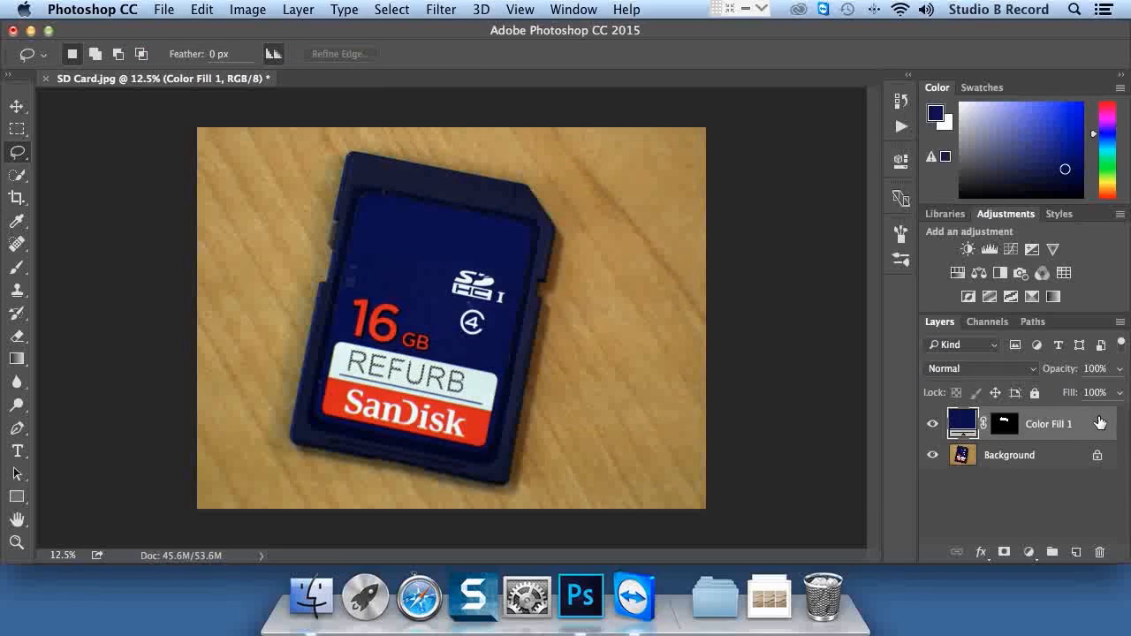
mouse_move(1057, 502)
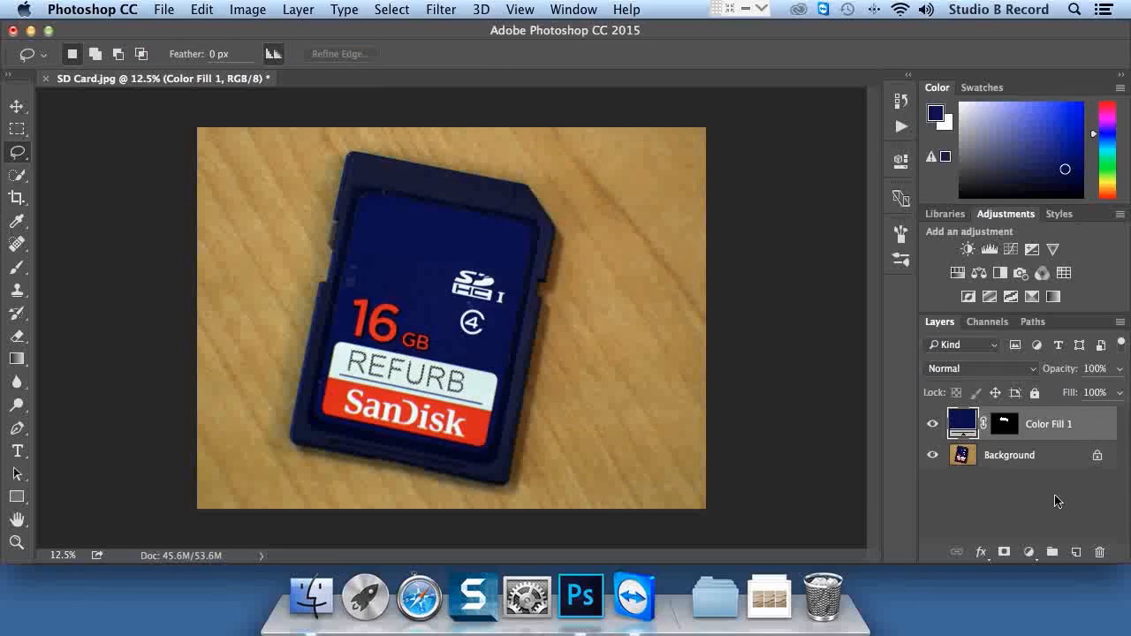
mouse_move(1057, 502)
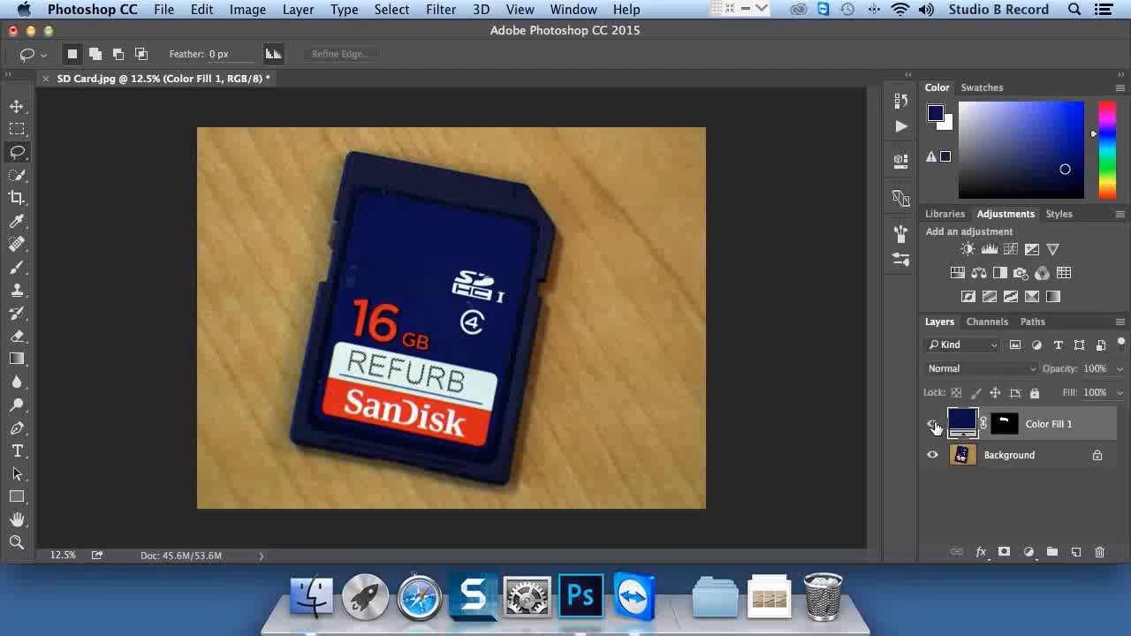
mouse_move(934, 427)
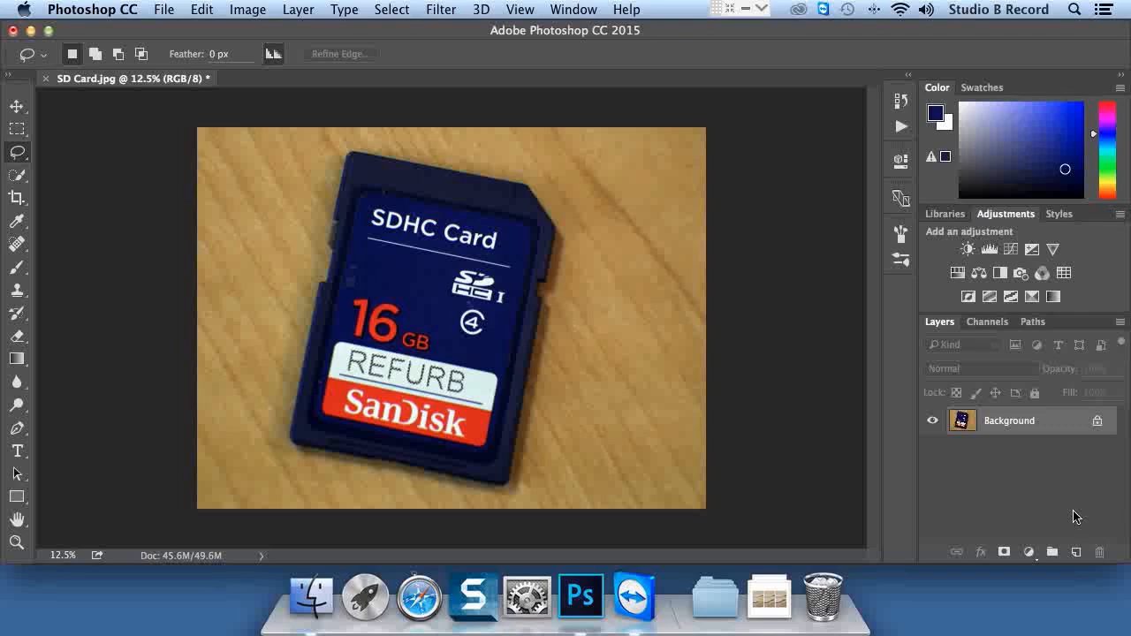
mouse_move(334, 11)
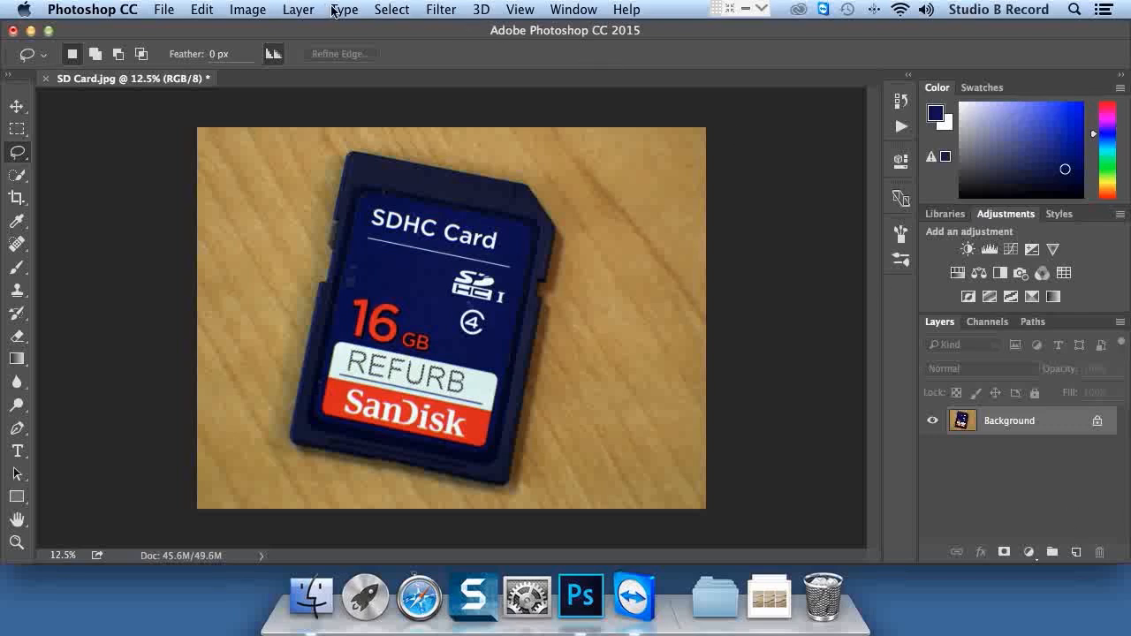
mouse_move(617, 157)
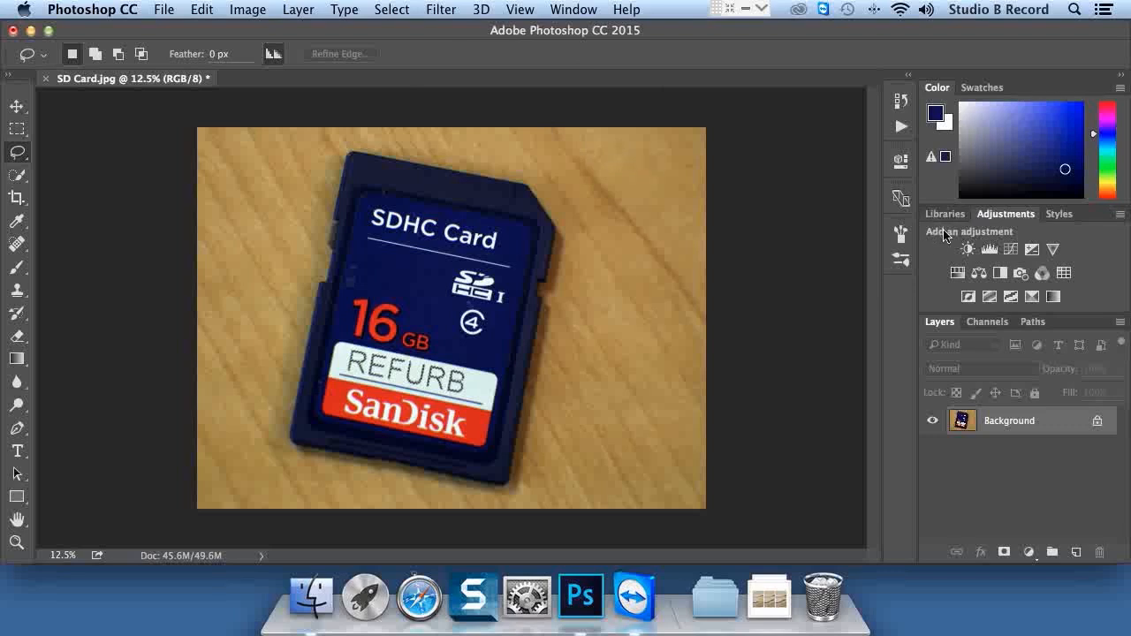
mouse_move(940, 251)
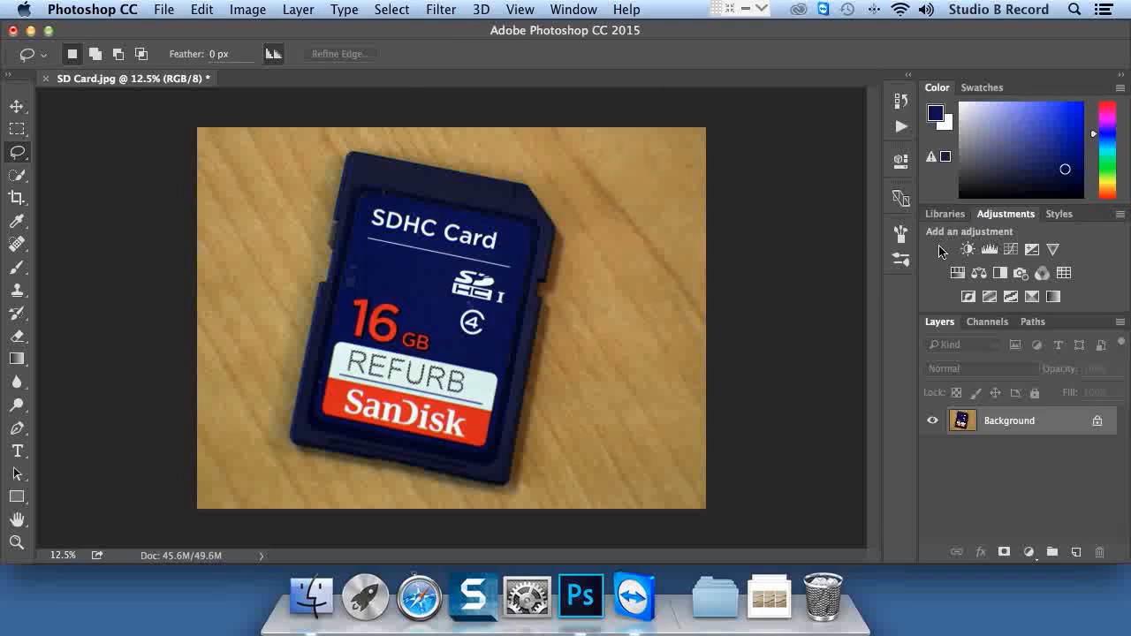